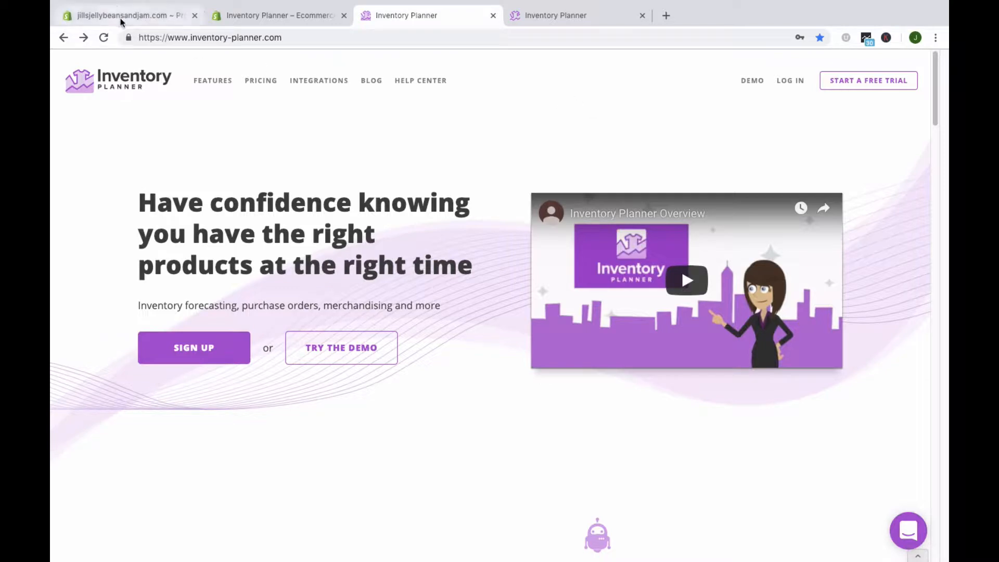
Step: Show the Shopify Products page listing four jelly bean products with 500 in stock each
click(127, 16)
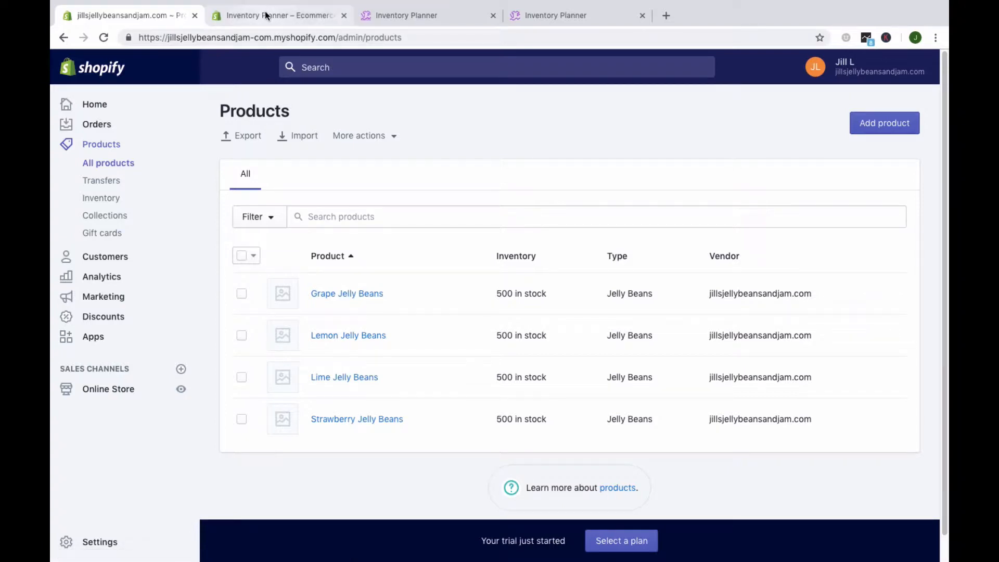
click(277, 16)
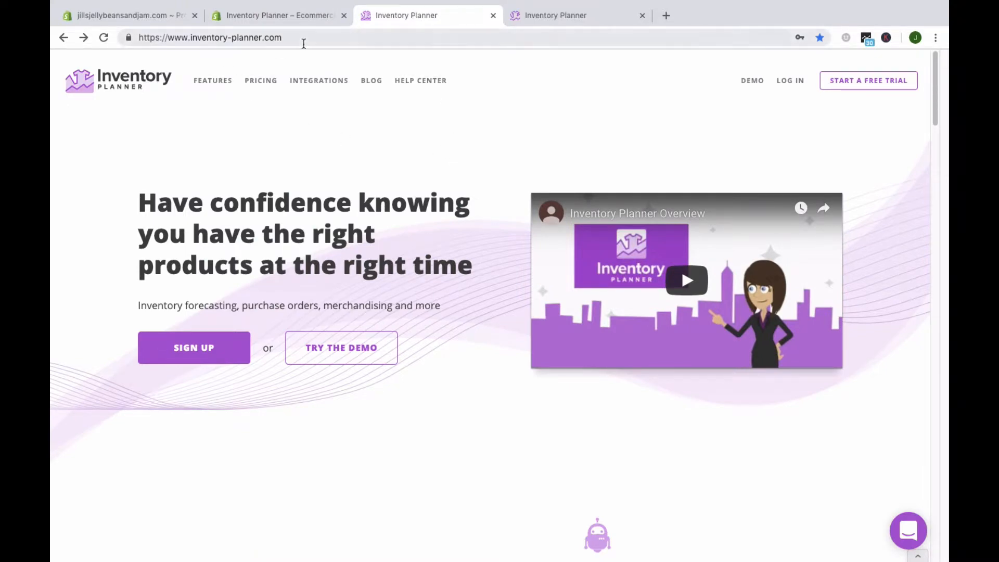
mouse_move(867, 80)
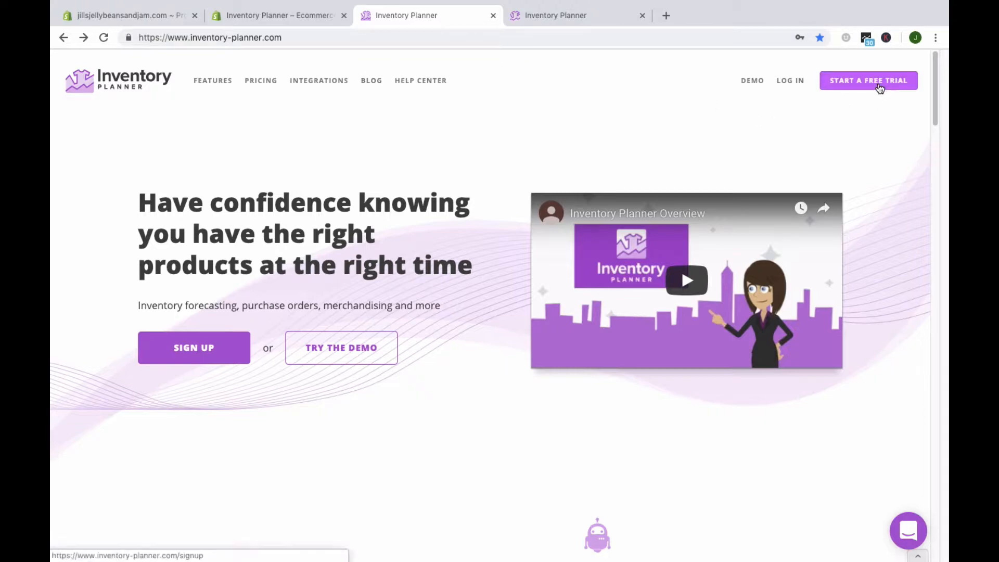
Step: Start a free trial, reaching the 'Let's connect your store' platform list
click(868, 80)
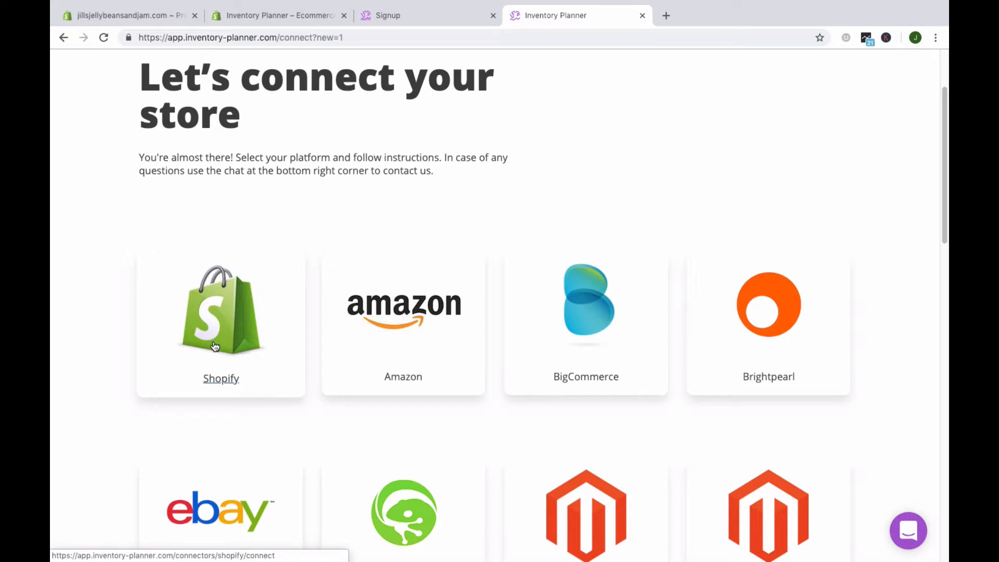
mouse_move(359, 254)
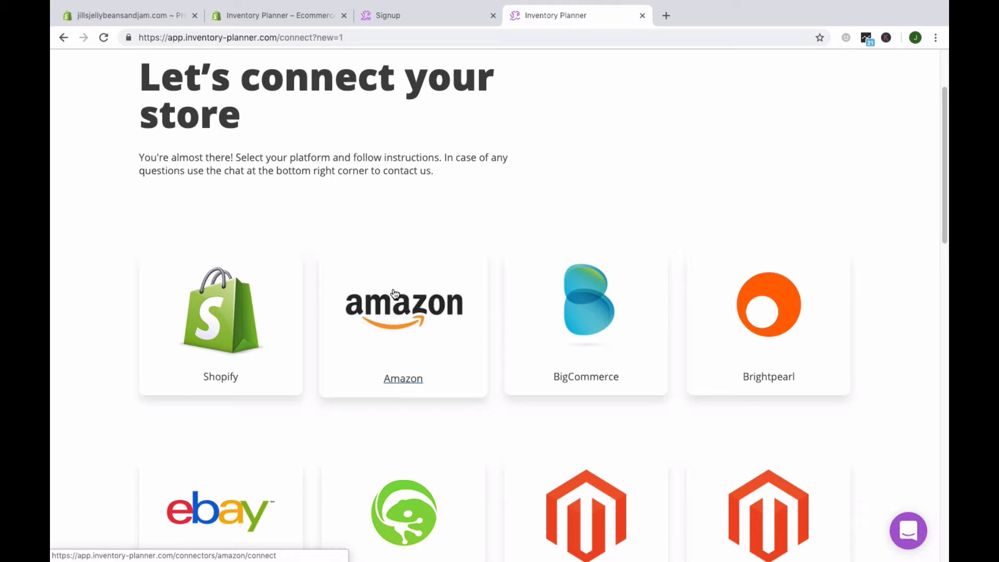
Step: Review the supported platforms (Shopify, Amazon, BigCommerce), then show the demo store Overview dashboard
scroll(down, 3)
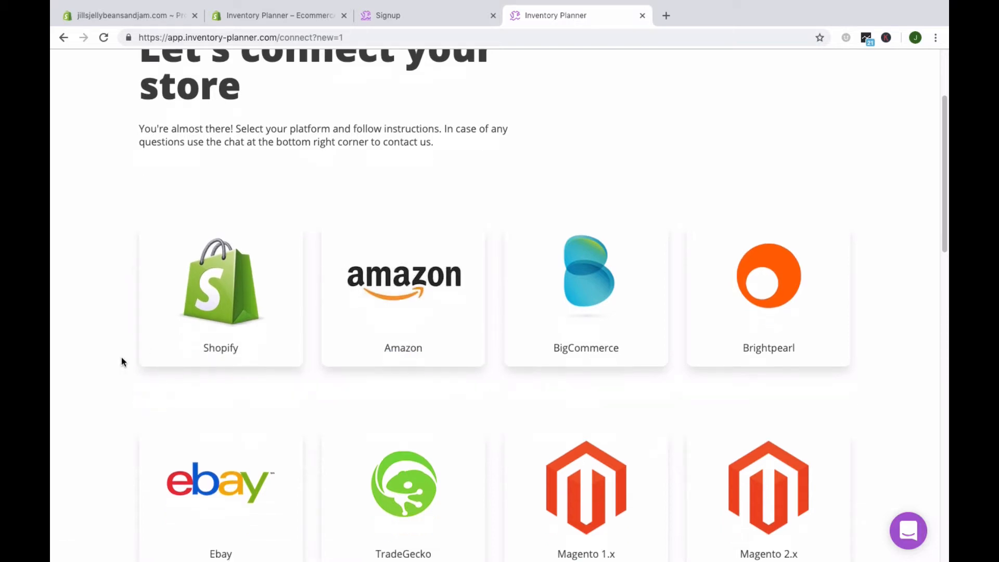
scroll(down, 3)
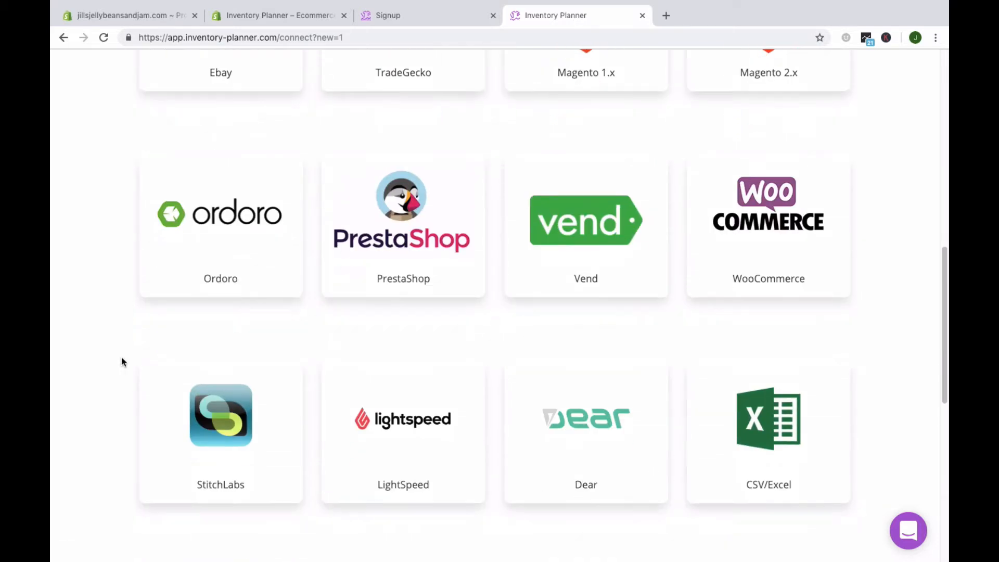
scroll(down, 3)
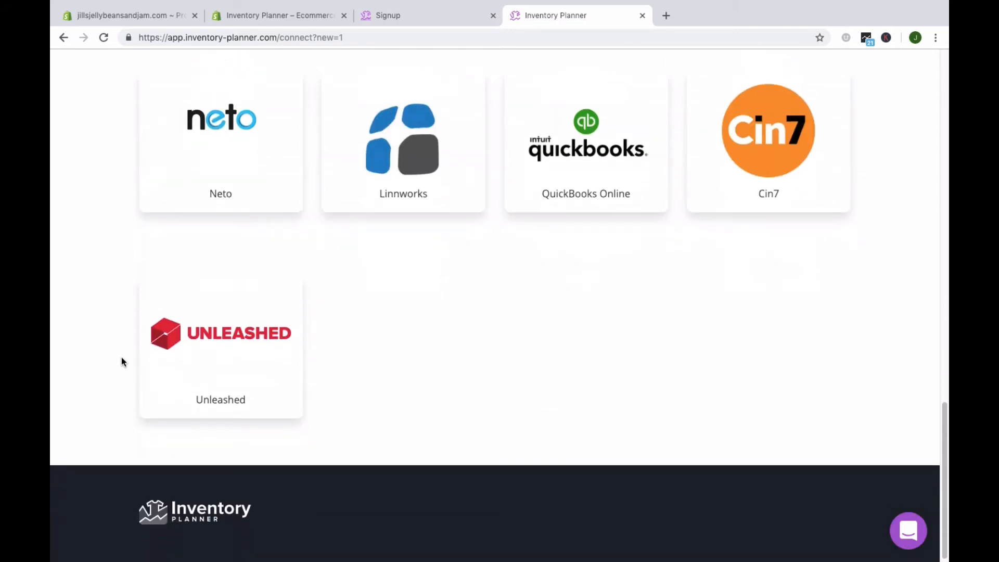
click(427, 16)
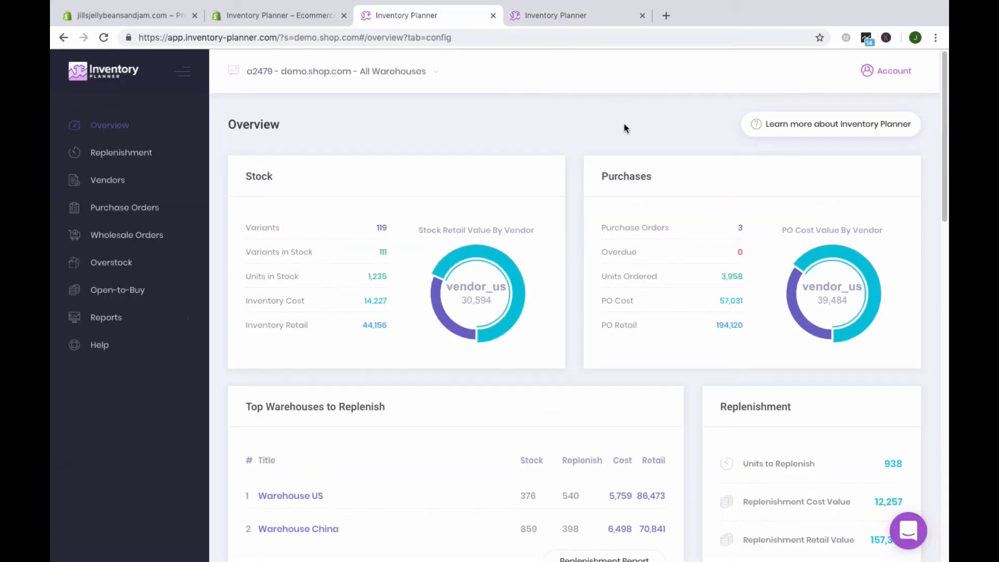